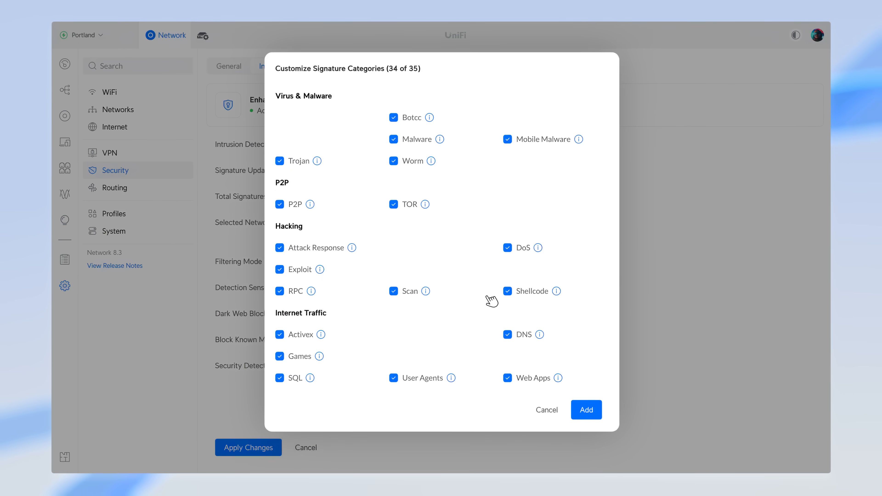
- Scroll down the NeXT AI settings to reach the traffic inspection options
{"action": "scroll", "scroll_direction": "down", "scroll_amount": 3}
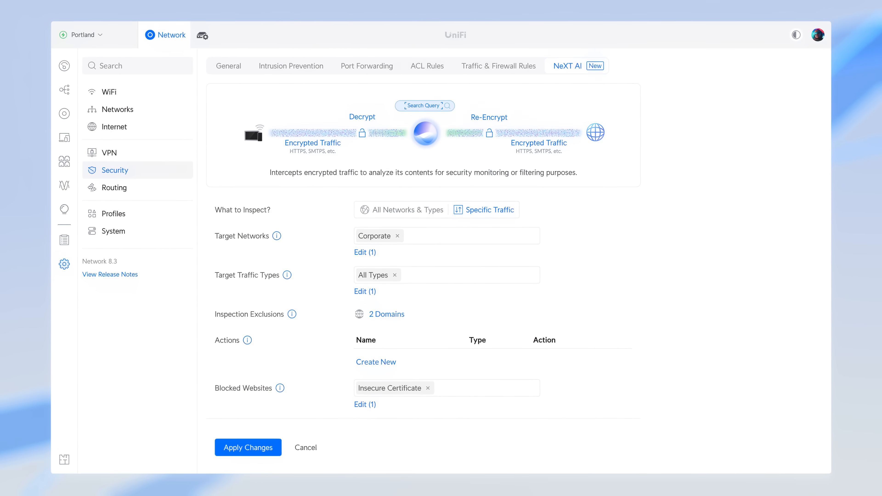
- Create a new Track action named Cybersecurity and start entering its example search query
{"action": "left_click", "coordinate": [375, 362]}
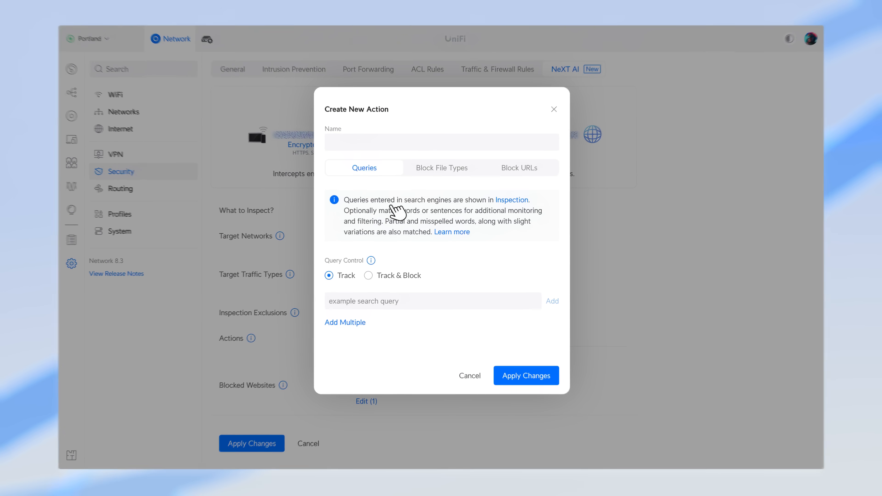
{"action": "type", "text": "Cybersecurity"}
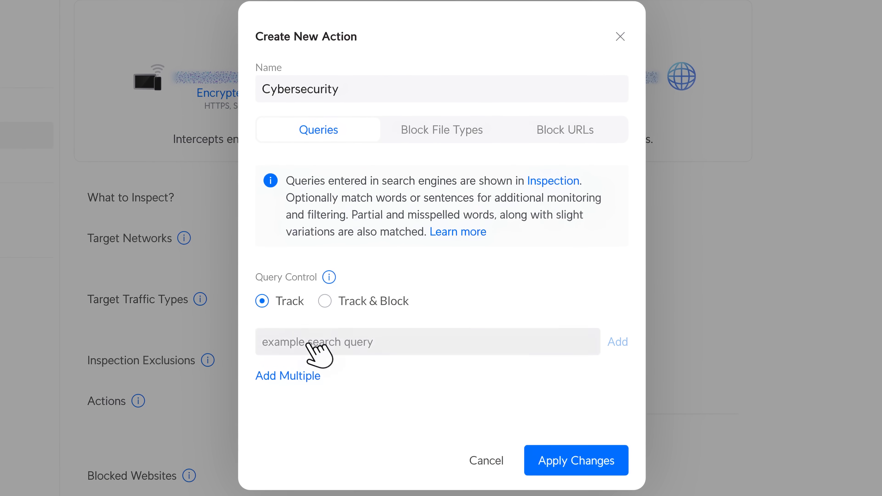
{"action": "left_click", "coordinate": [288, 376]}
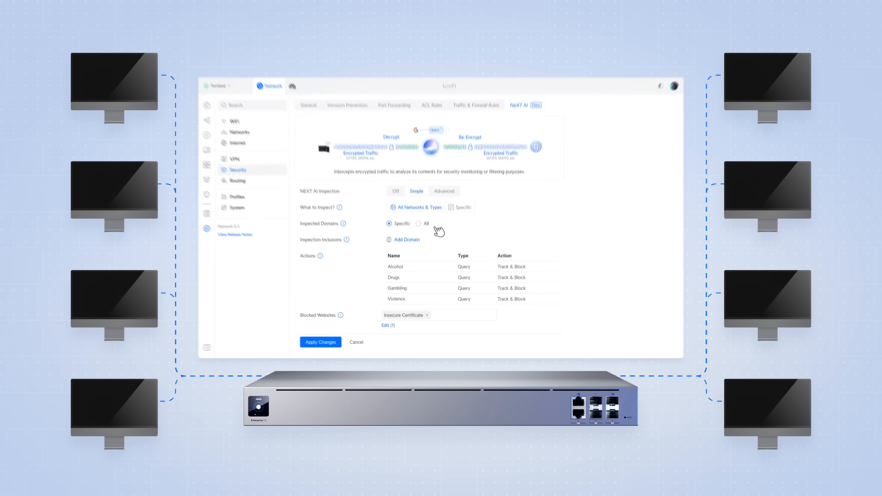
- Add Google and ChatGPT as inspected domains, apply the changes, and view the client query log
{"action": "left_click", "coordinate": [407, 239]}
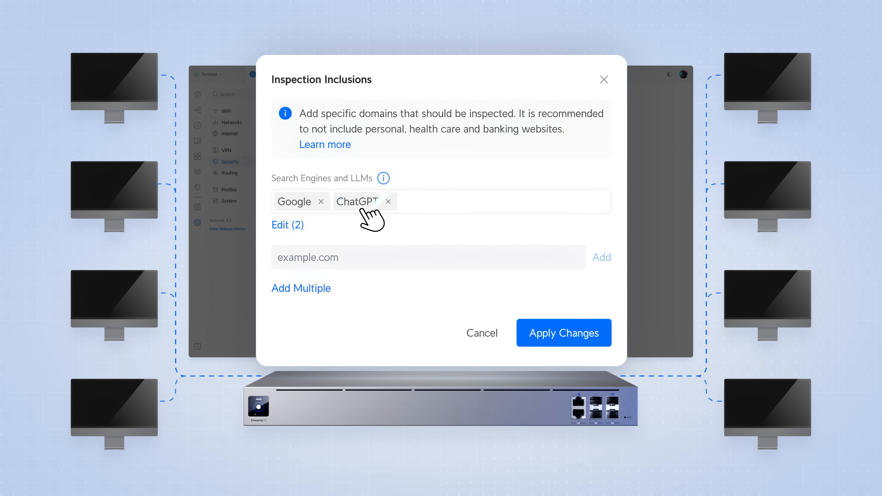
{"action": "left_click", "coordinate": [563, 332]}
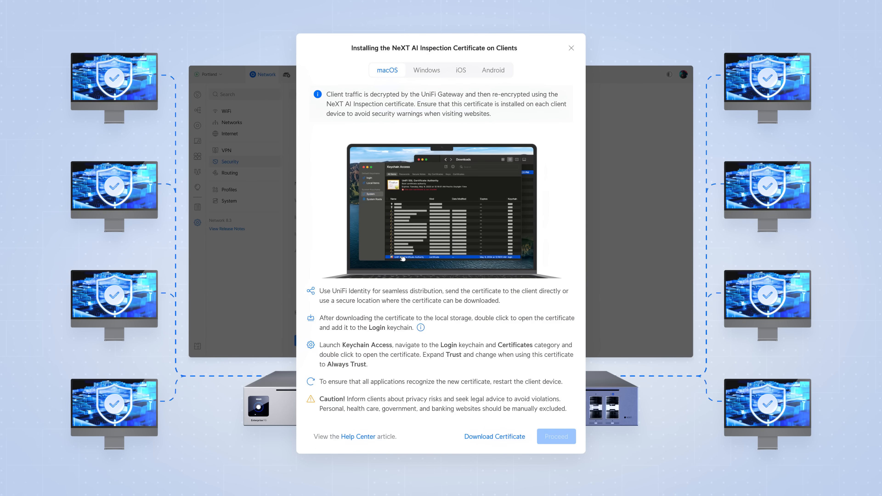
{"action": "left_click", "coordinate": [571, 48]}
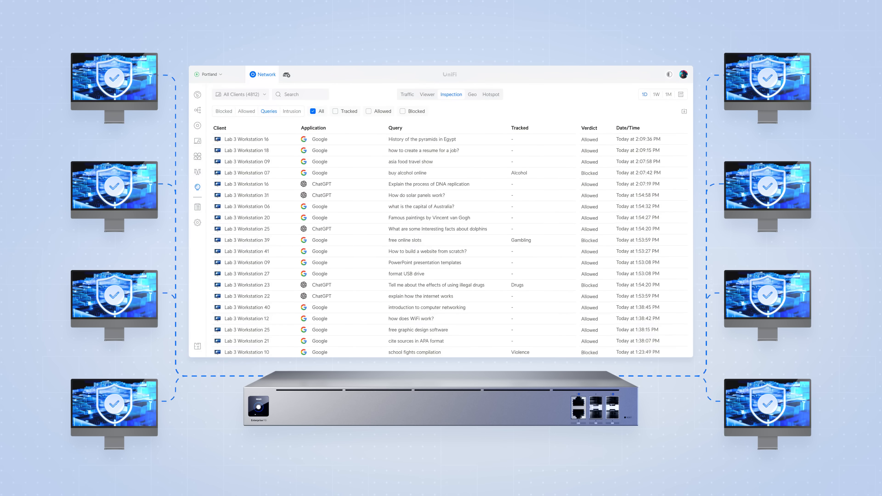